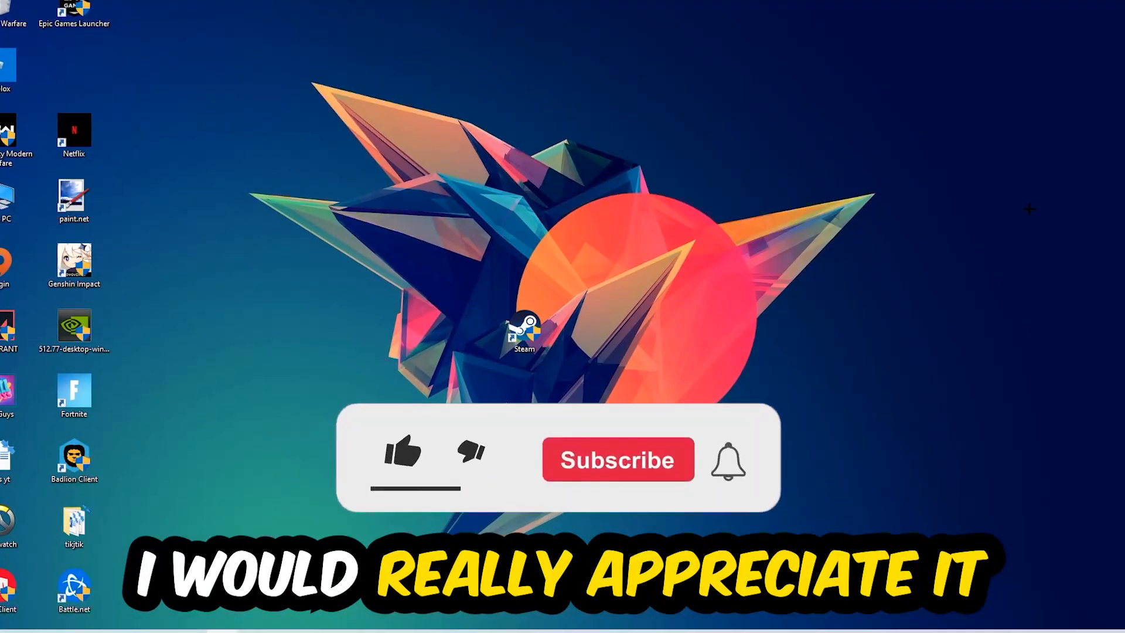
- Open the taskbar's context menu from an empty spot on the taskbar
{"action": "left_click", "coordinate": [402, 453]}
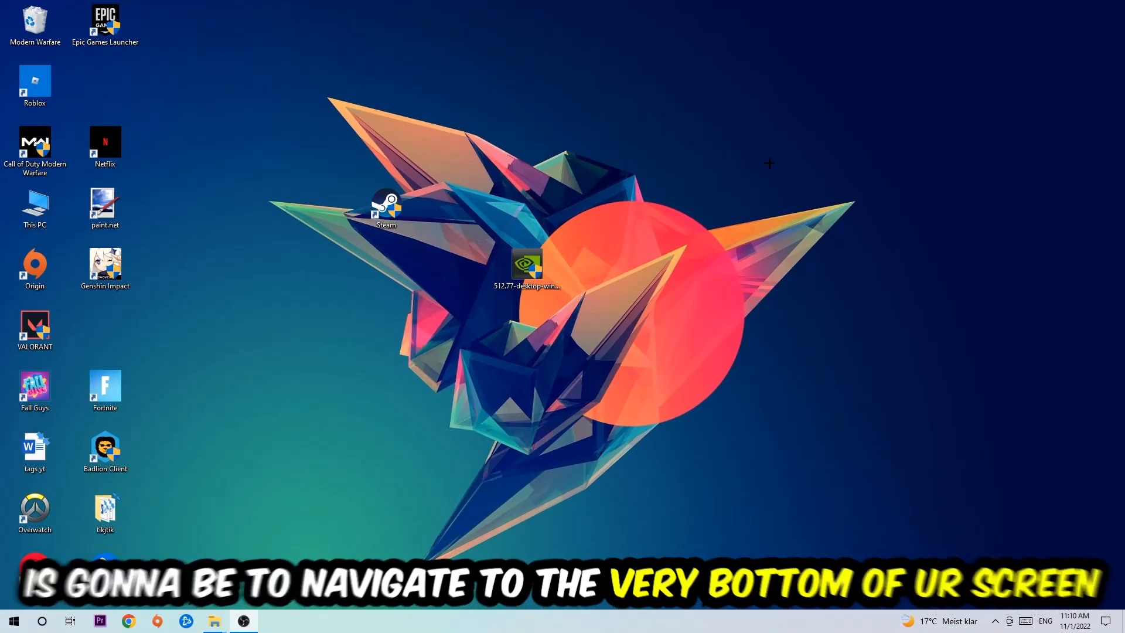
{"action": "mouse_move", "coordinate": [678, 176]}
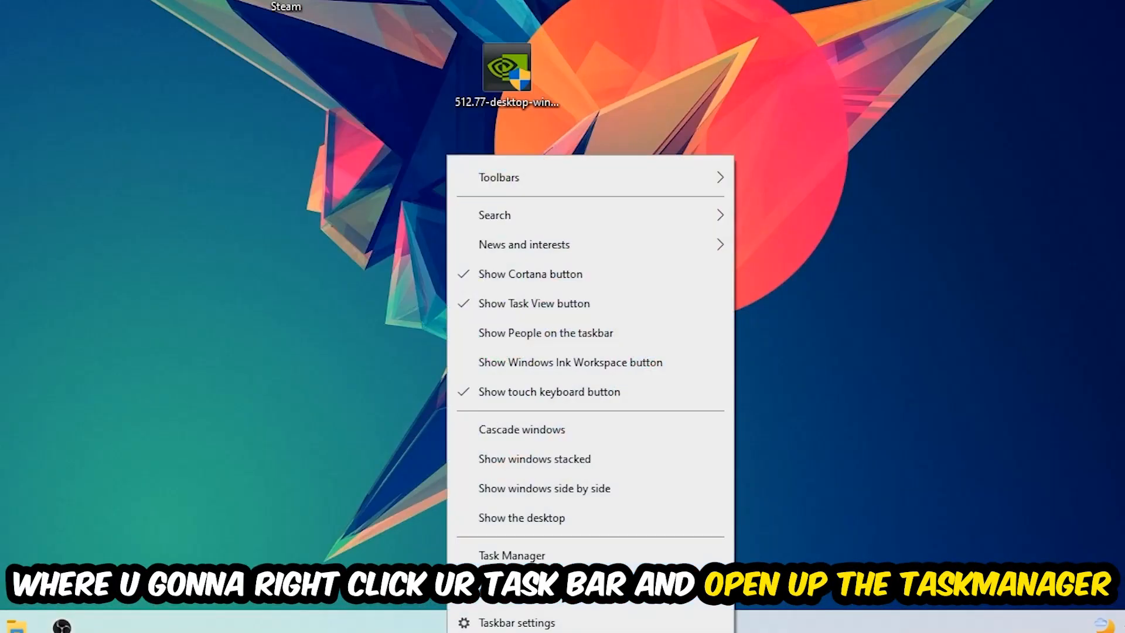
- Open Task Manager with full details and end the OBS Studio task
{"action": "left_click", "coordinate": [512, 555]}
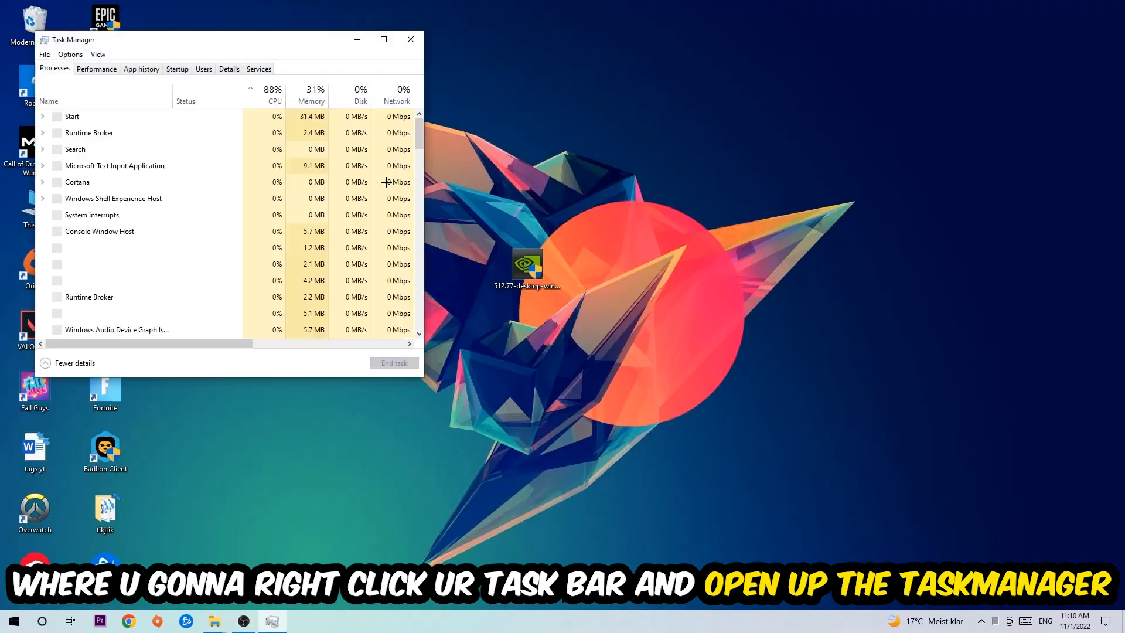
{"action": "left_click", "coordinate": [384, 39]}
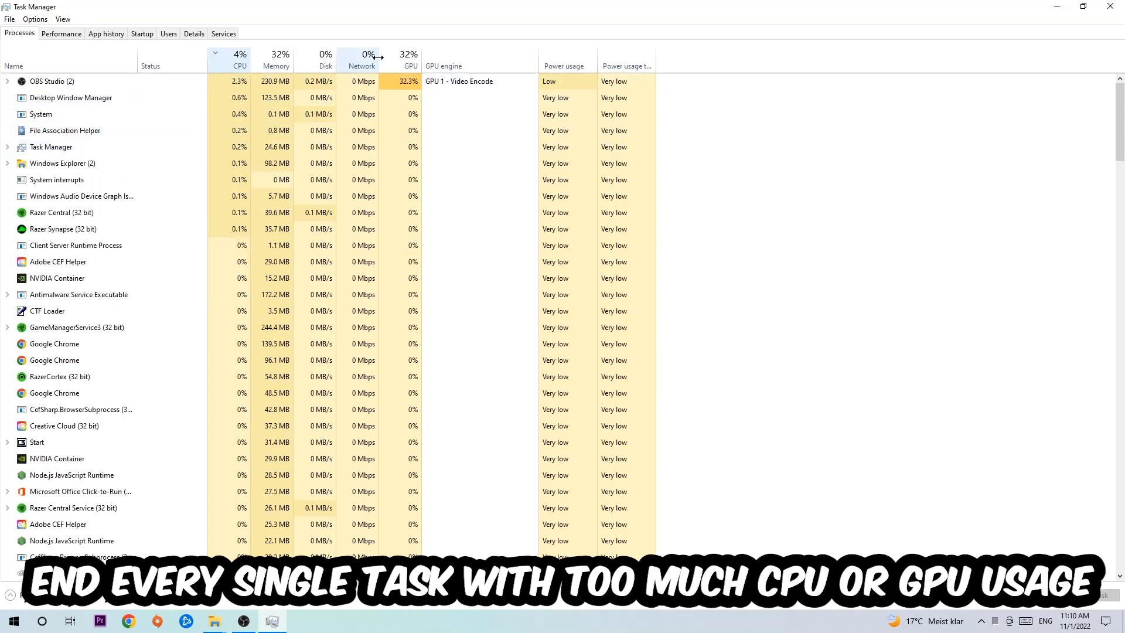
{"action": "right_click", "coordinate": [51, 81]}
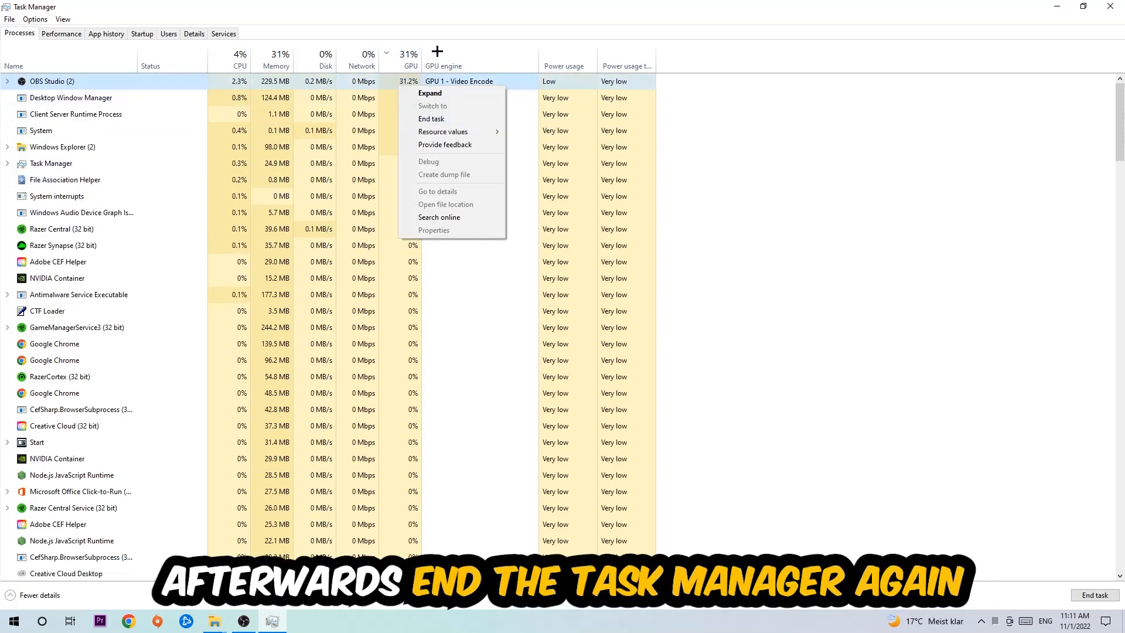
{"action": "left_click", "coordinate": [432, 118]}
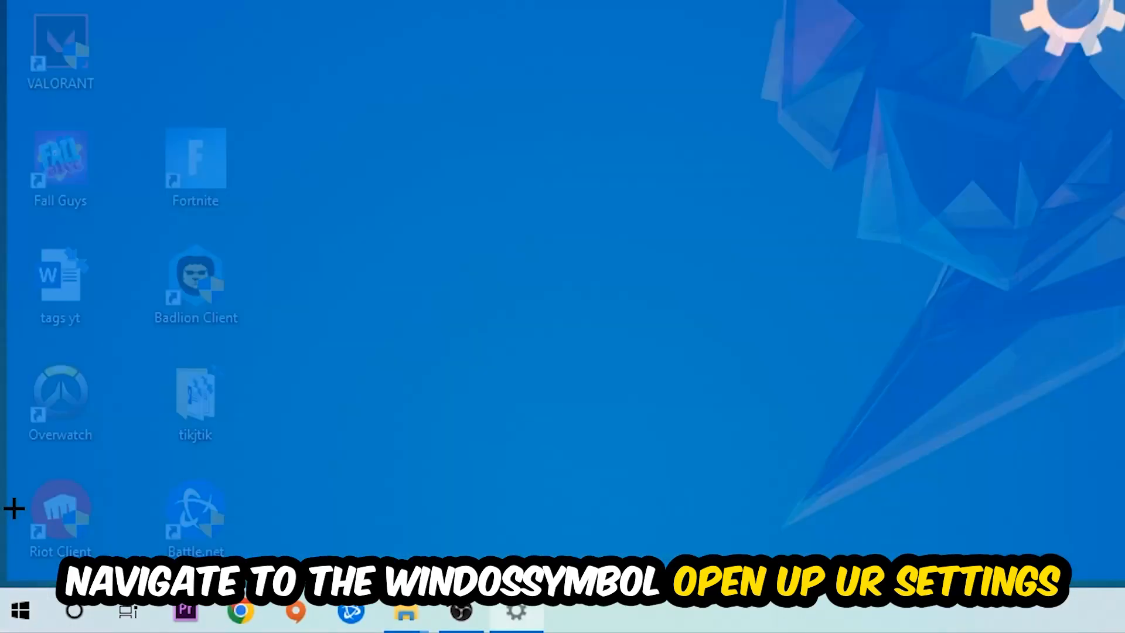
- Reach Settings > Gaming, with Xbox Game Bar off, then show Captures
{"action": "left_click", "coordinate": [516, 611]}
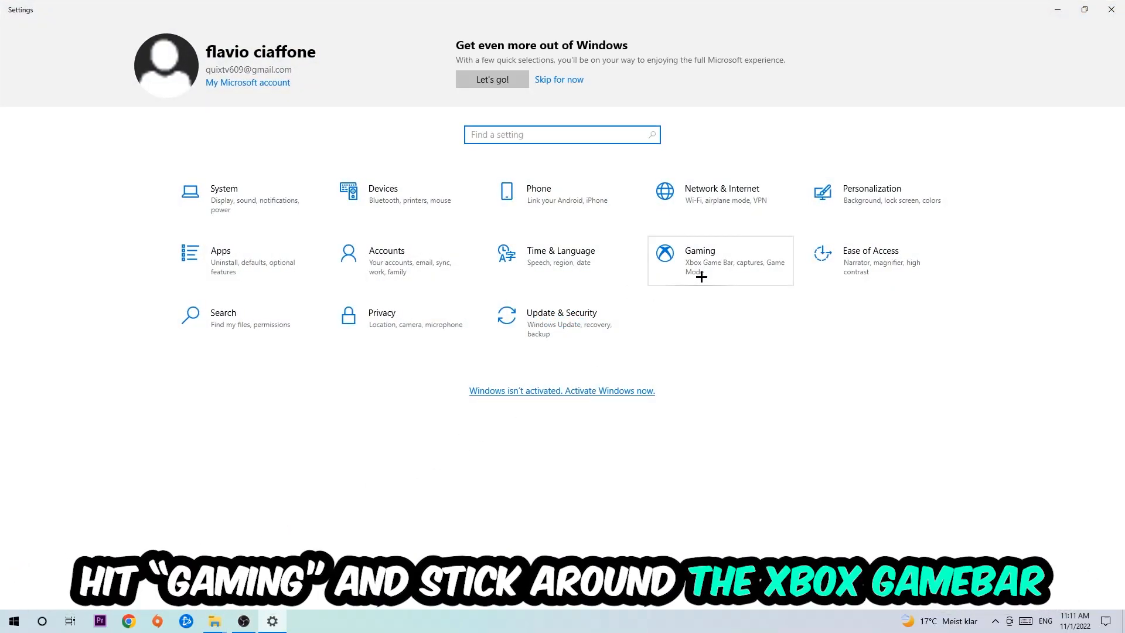
{"action": "left_click", "coordinate": [720, 260]}
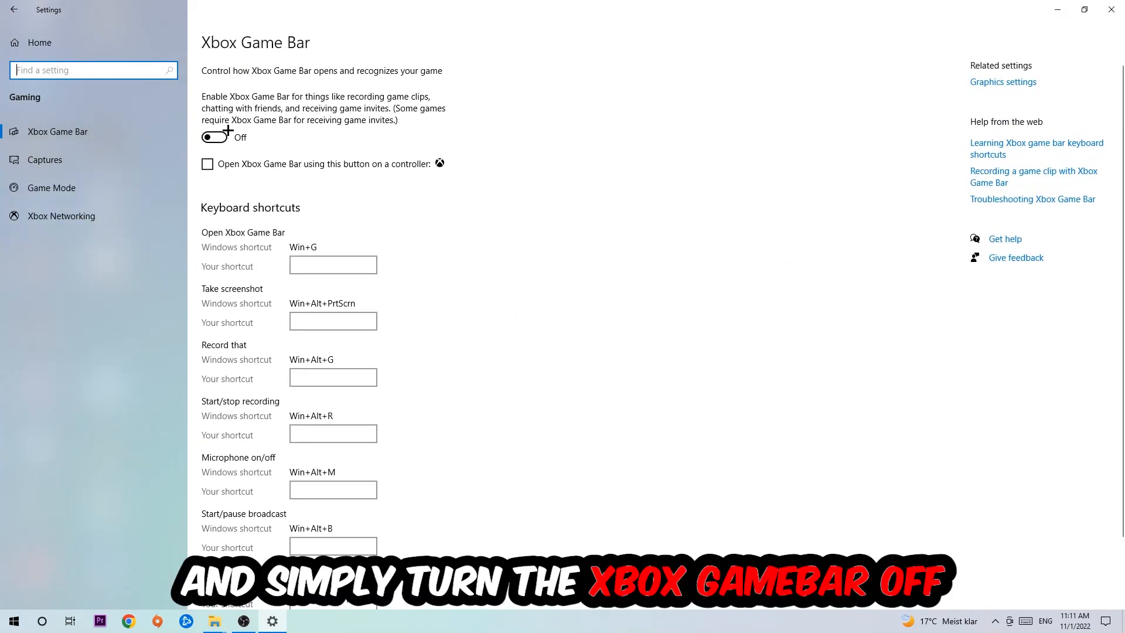
{"action": "mouse_move", "coordinate": [333, 147]}
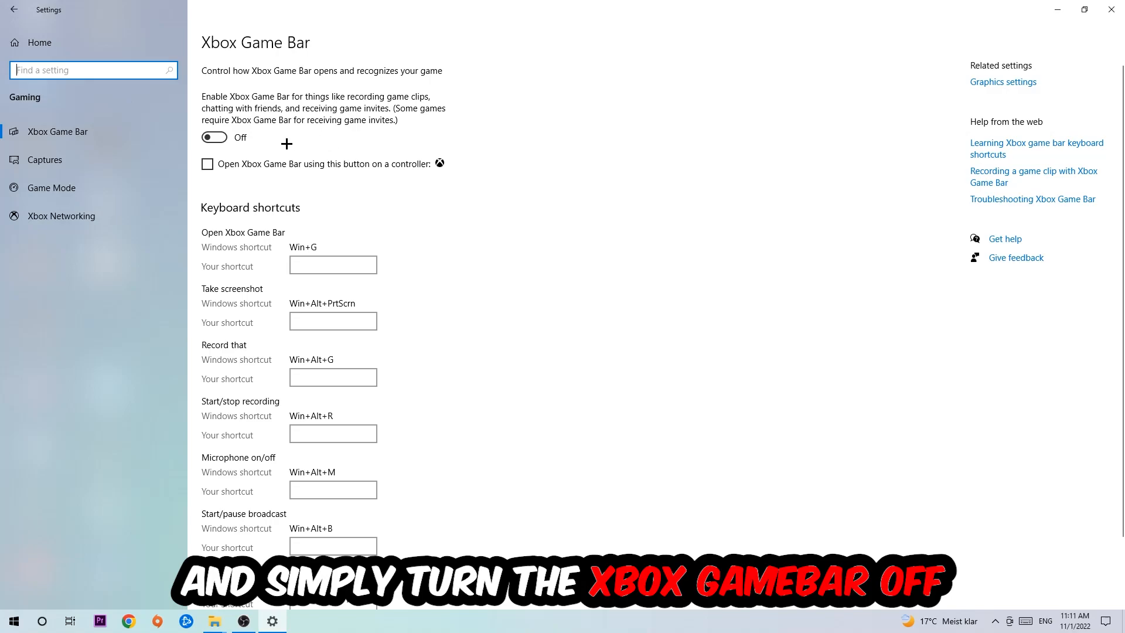
{"action": "left_click", "coordinate": [45, 159]}
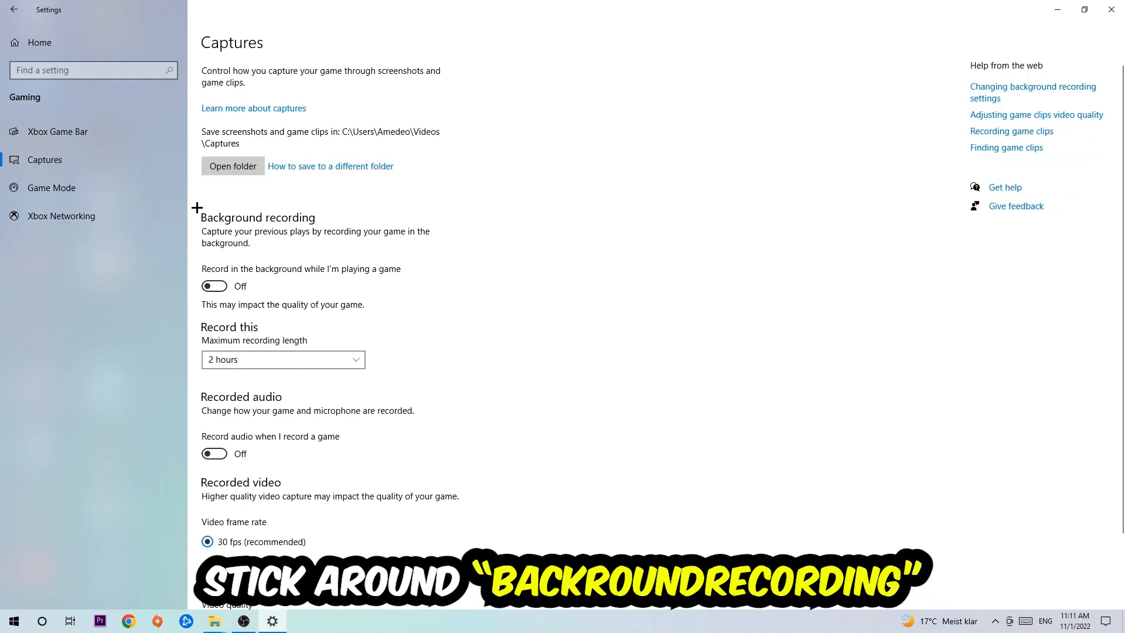
{"action": "mouse_move", "coordinate": [272, 274]}
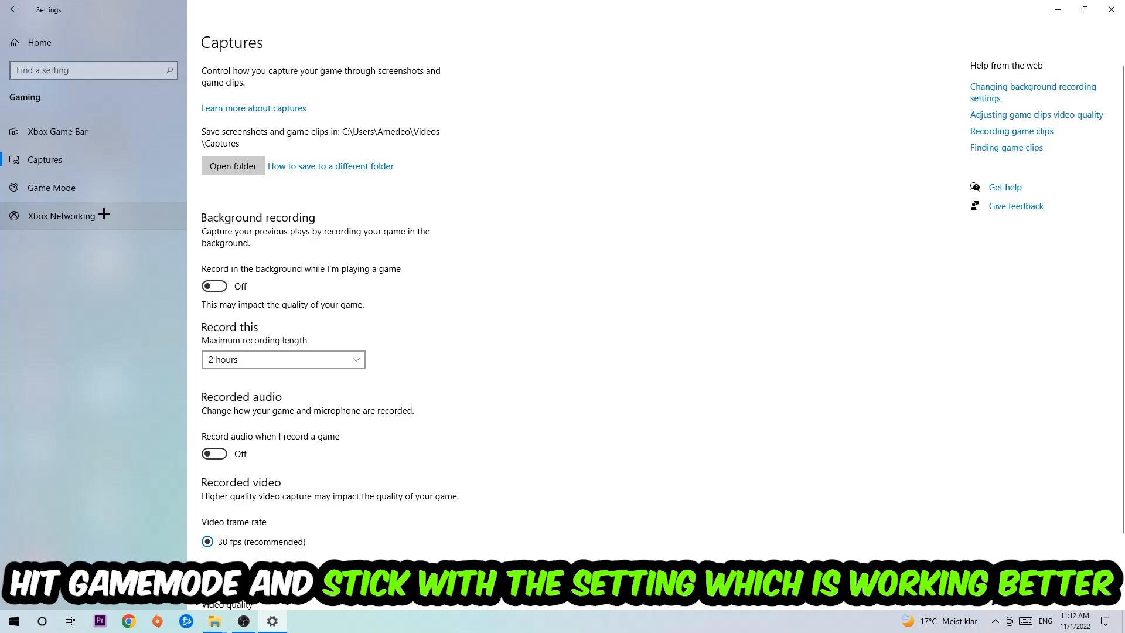
- Leave background recording off and view the Game Mode page with Game Mode on
{"action": "left_click", "coordinate": [51, 187]}
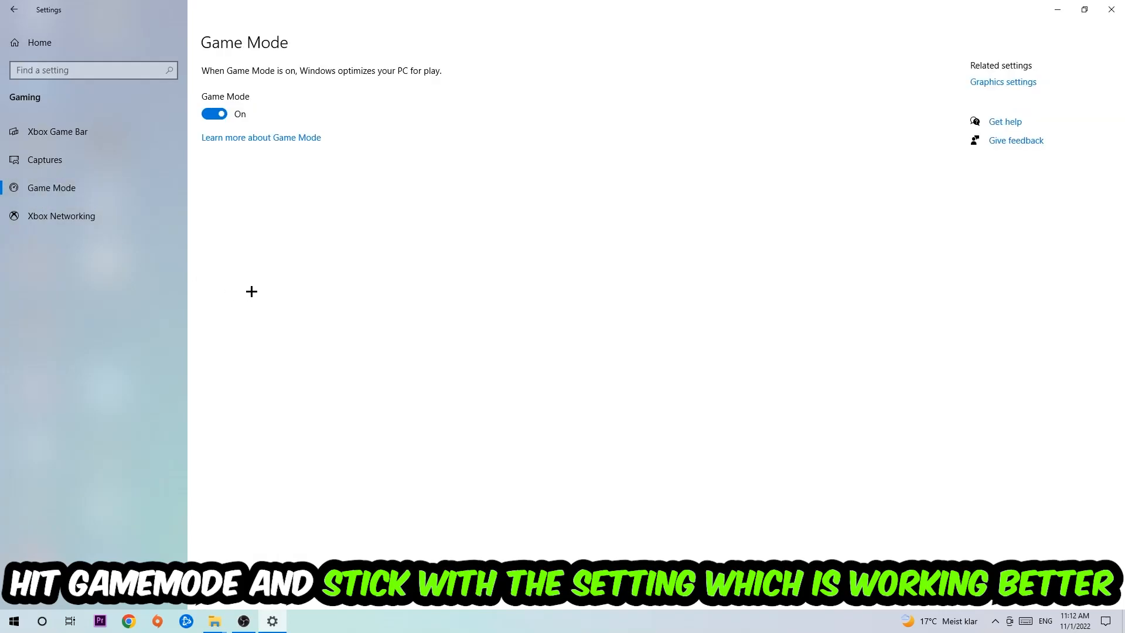
{"action": "mouse_move", "coordinate": [259, 274]}
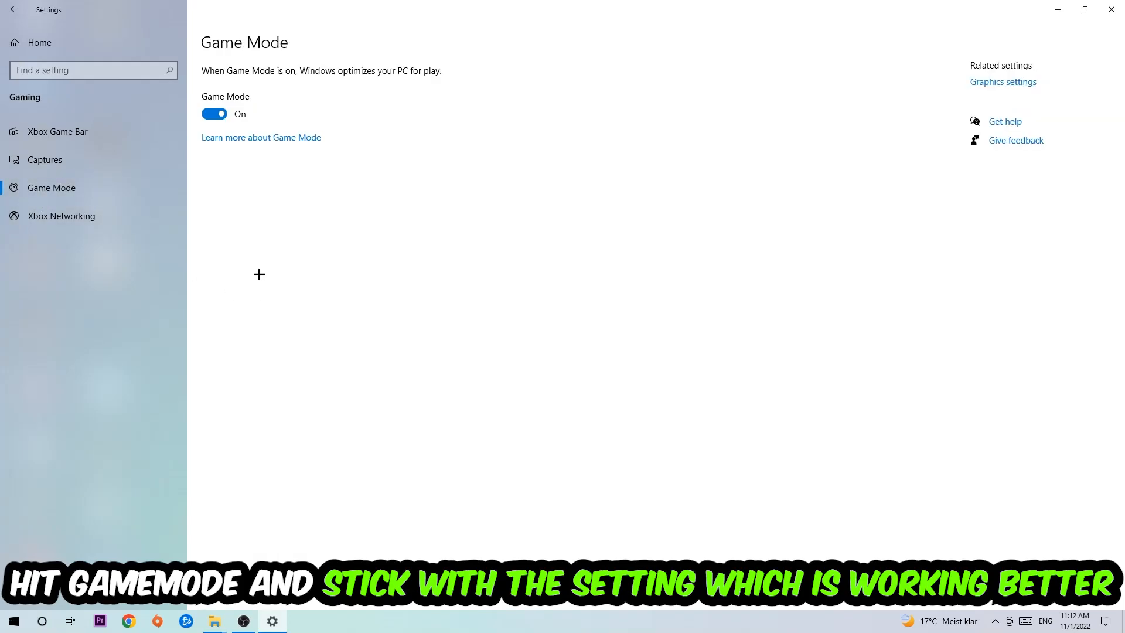
{"action": "mouse_move", "coordinate": [245, 197]}
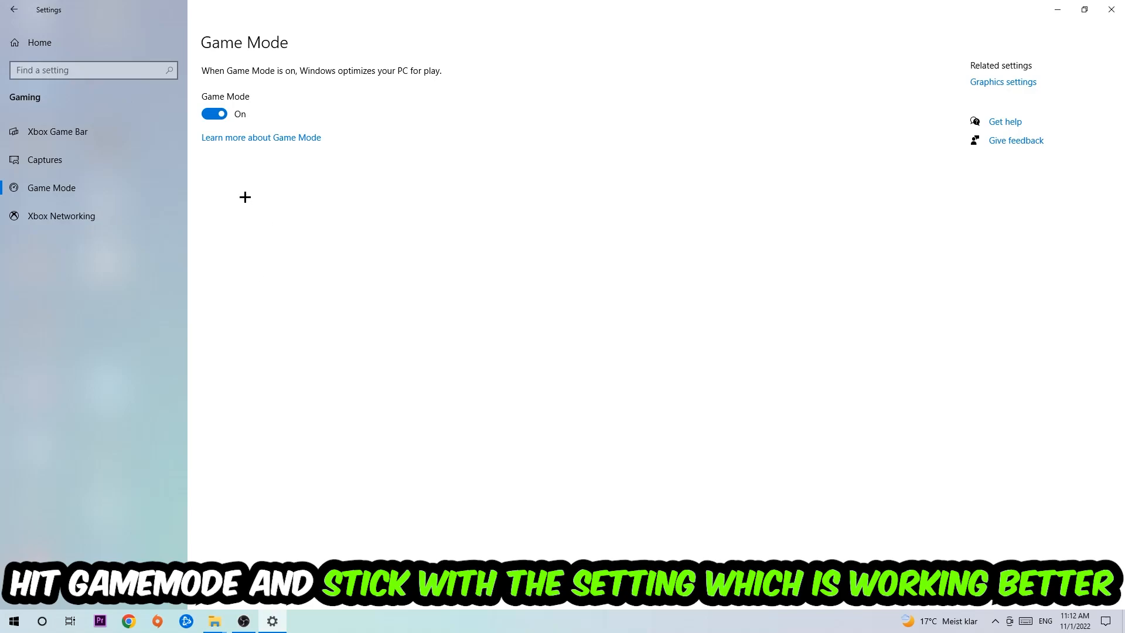
- Go from Settings Home to Update & Security to see Windows Update
{"action": "left_click", "coordinate": [13, 10]}
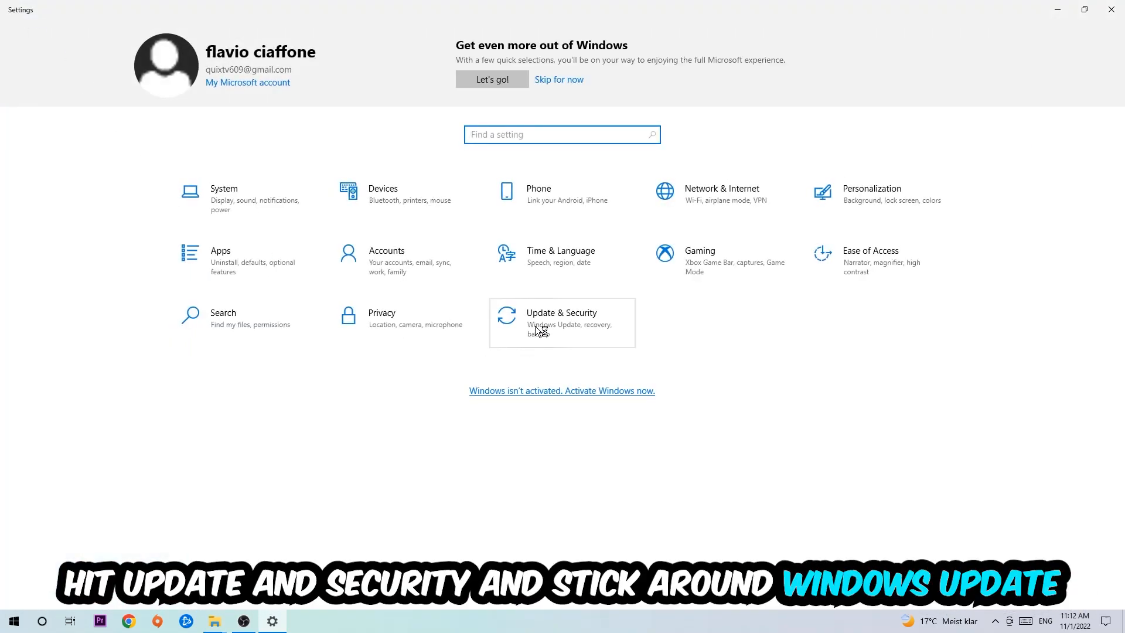
{"action": "left_click", "coordinate": [561, 318]}
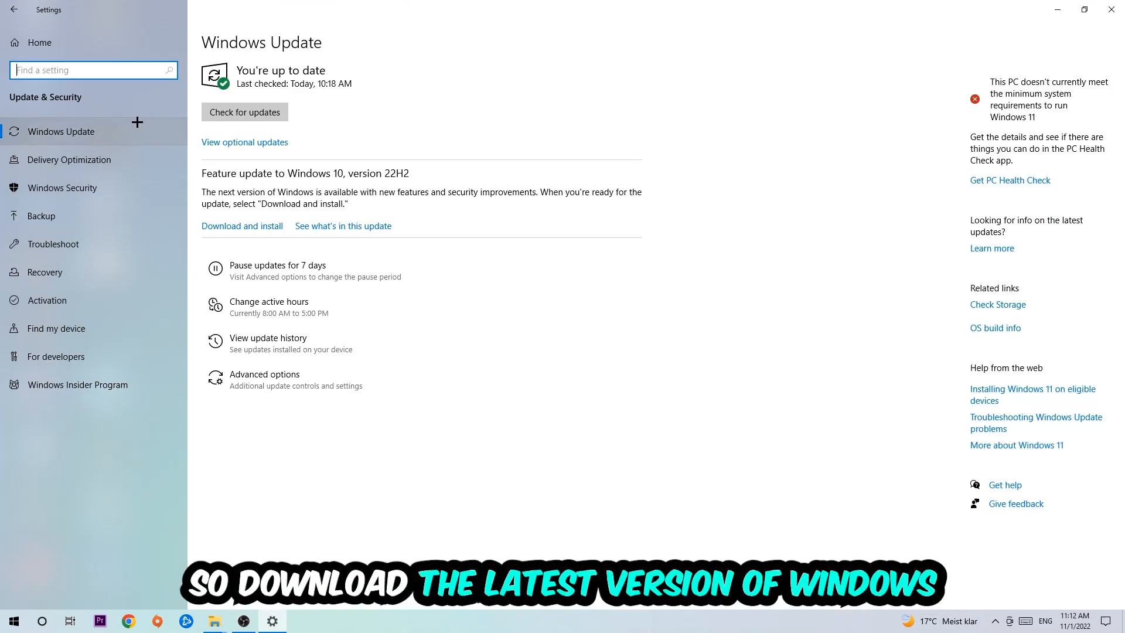
{"action": "mouse_move", "coordinate": [624, 67]}
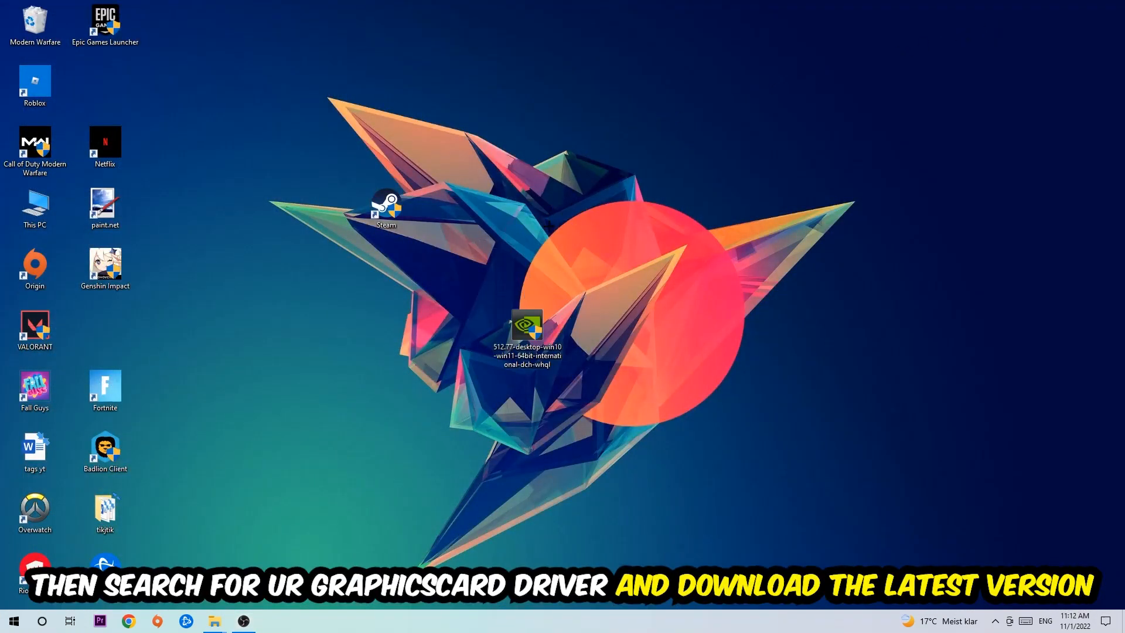
{"action": "mouse_move", "coordinate": [520, 233]}
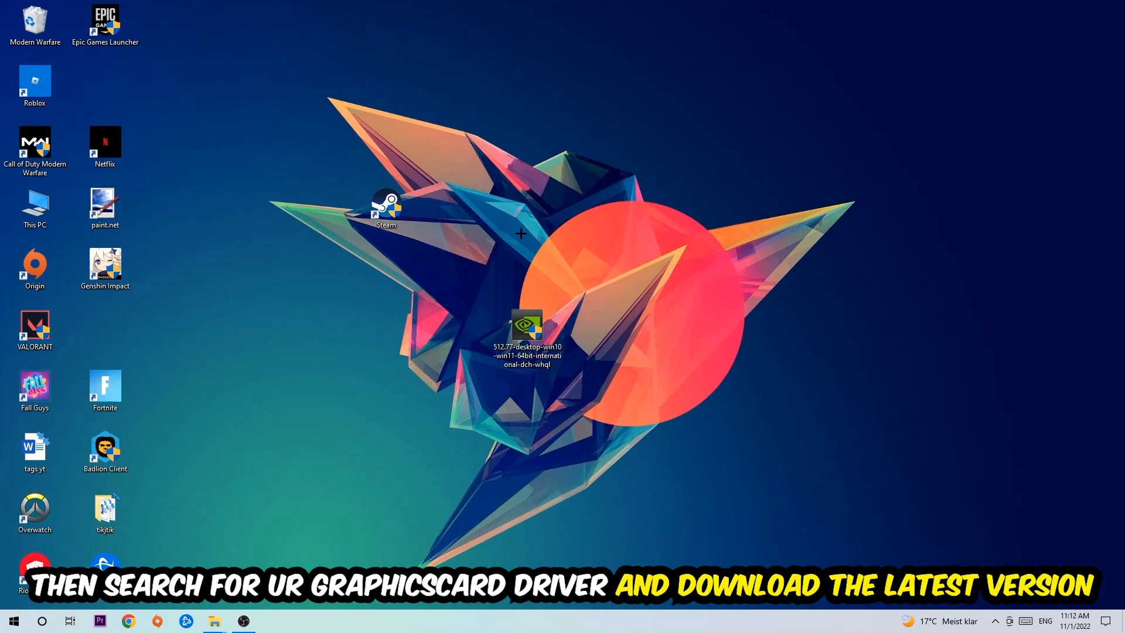
{"action": "mouse_move", "coordinate": [434, 211]}
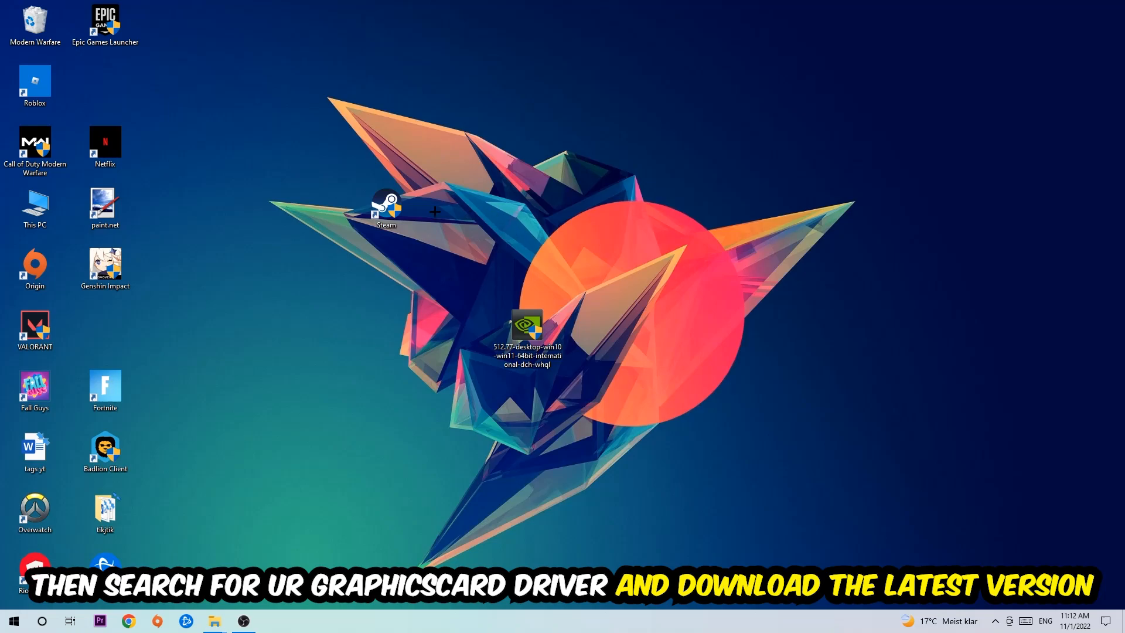
{"action": "mouse_move", "coordinate": [442, 208]}
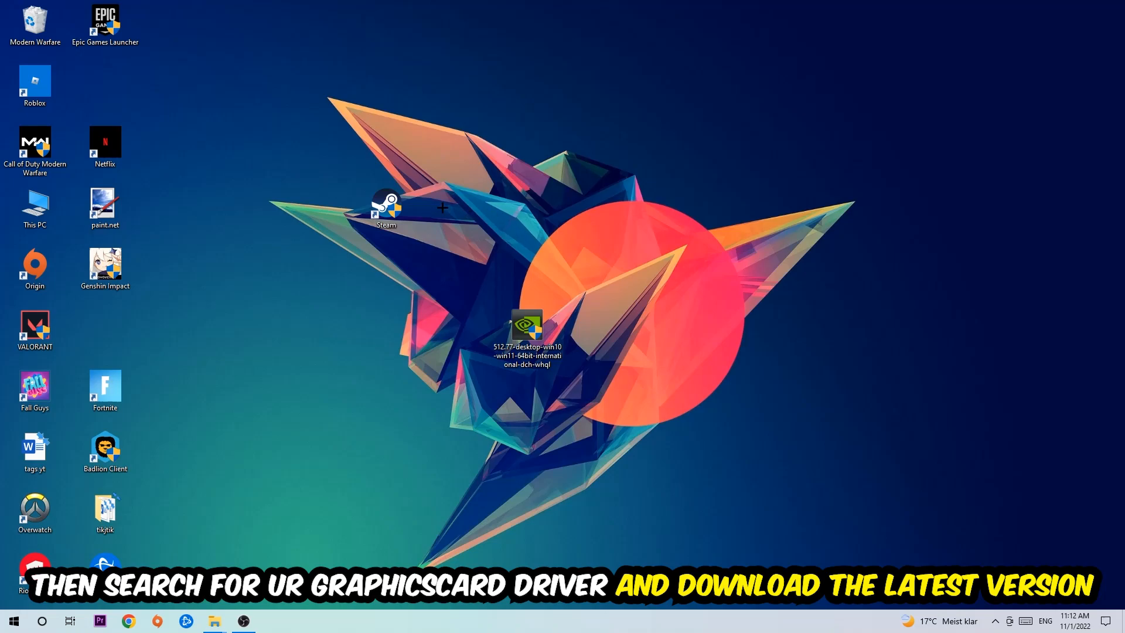